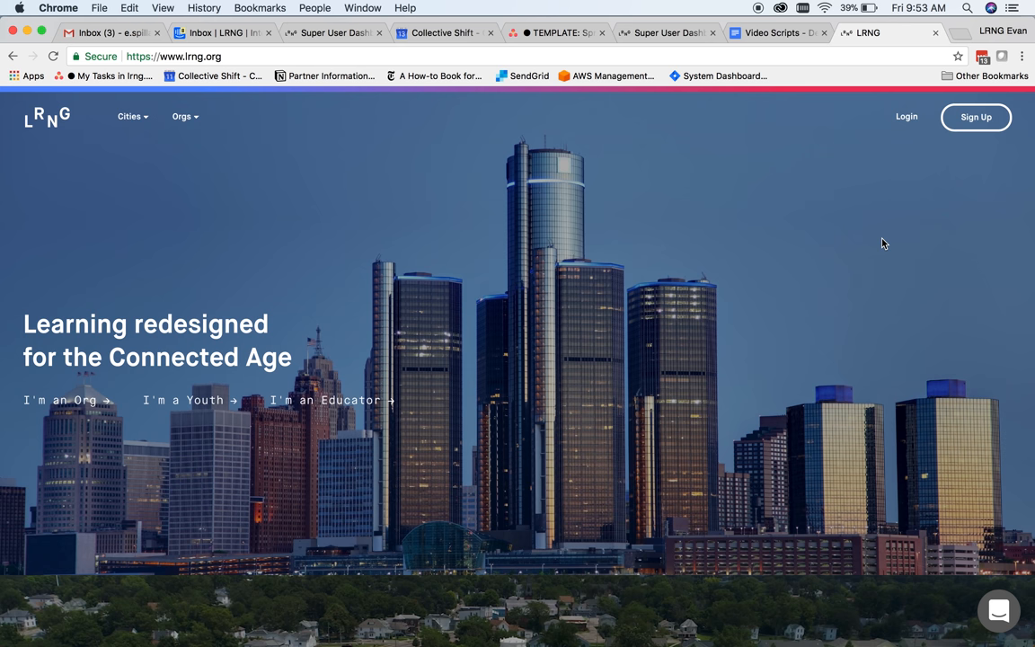
- Browse the individual and organization sign-up forms, then dismiss the sign-up dialog
{"action": "left_click", "coordinate": [976, 117]}
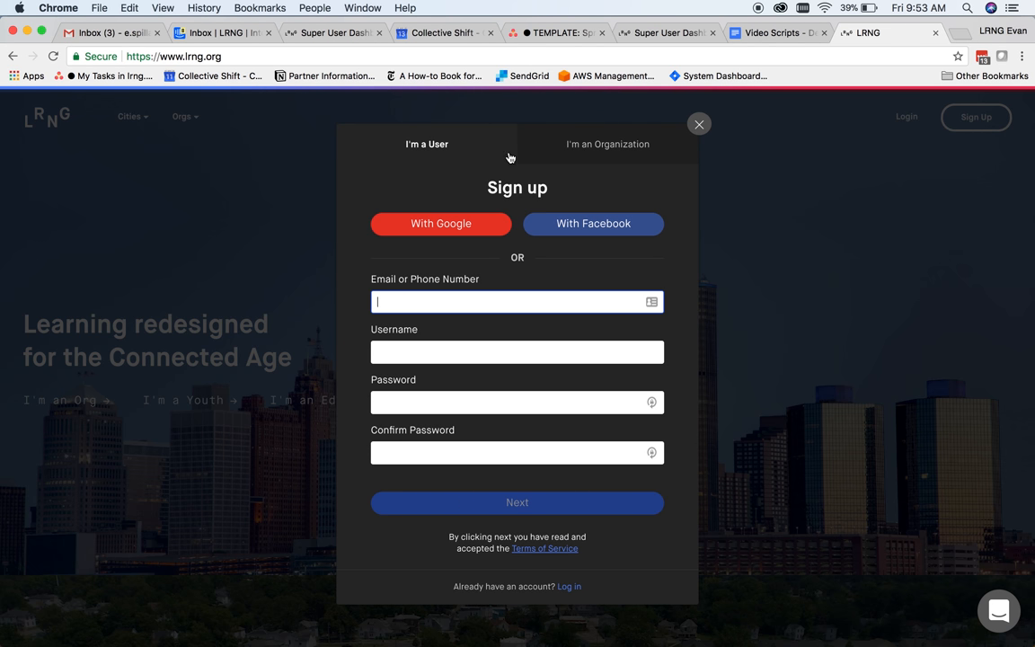
{"action": "left_click", "coordinate": [607, 144]}
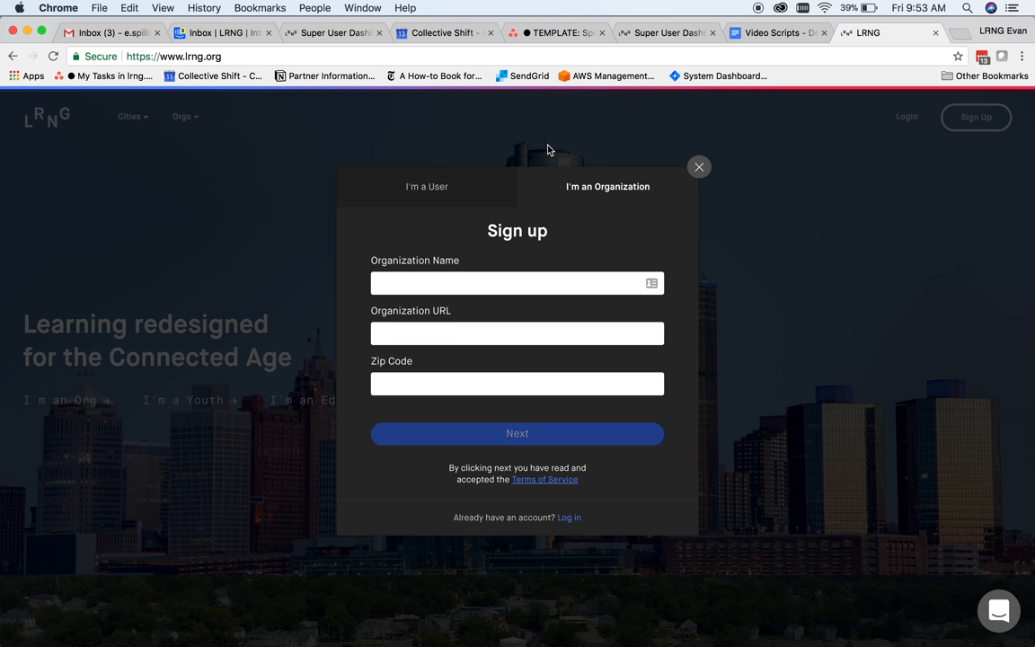
{"action": "left_click", "coordinate": [428, 185]}
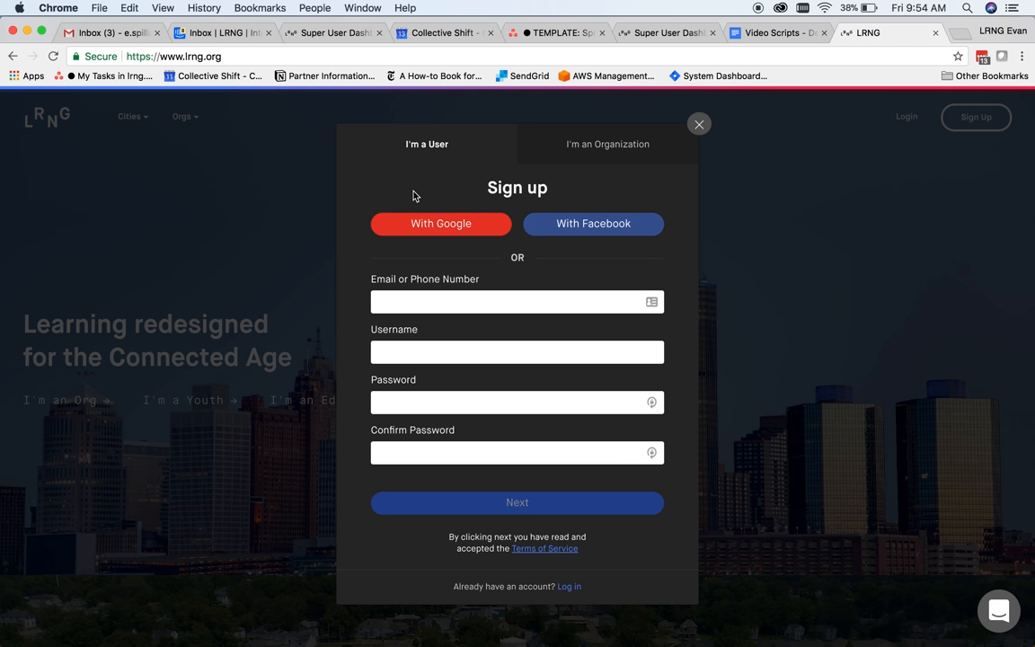
{"action": "left_click", "coordinate": [699, 124]}
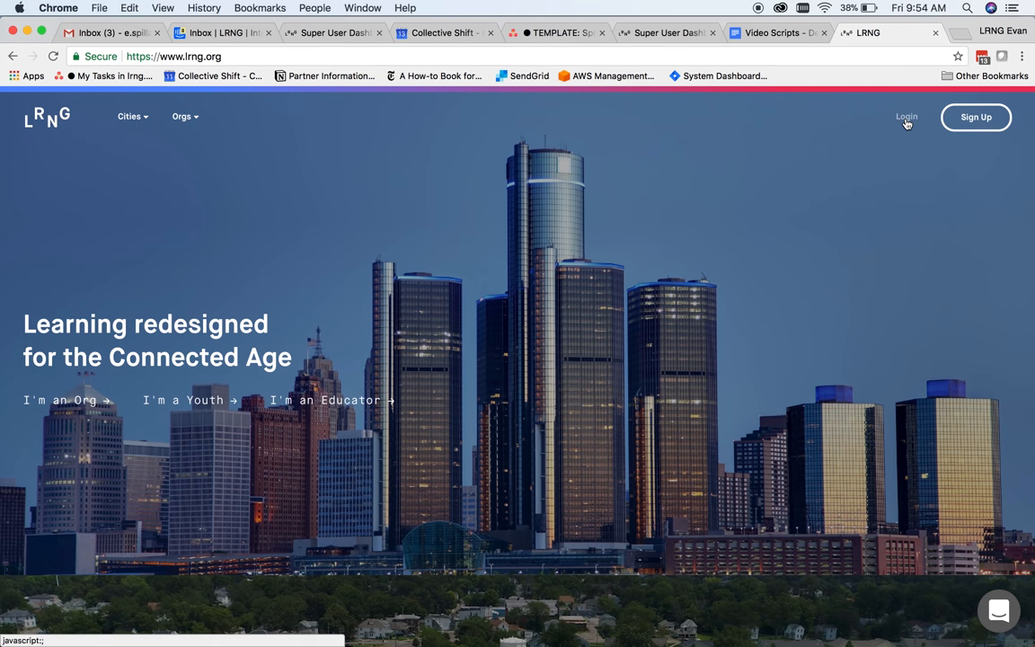
- Sign in to the portal and enter 'professionalism' in the search box
{"action": "left_click", "coordinate": [906, 117]}
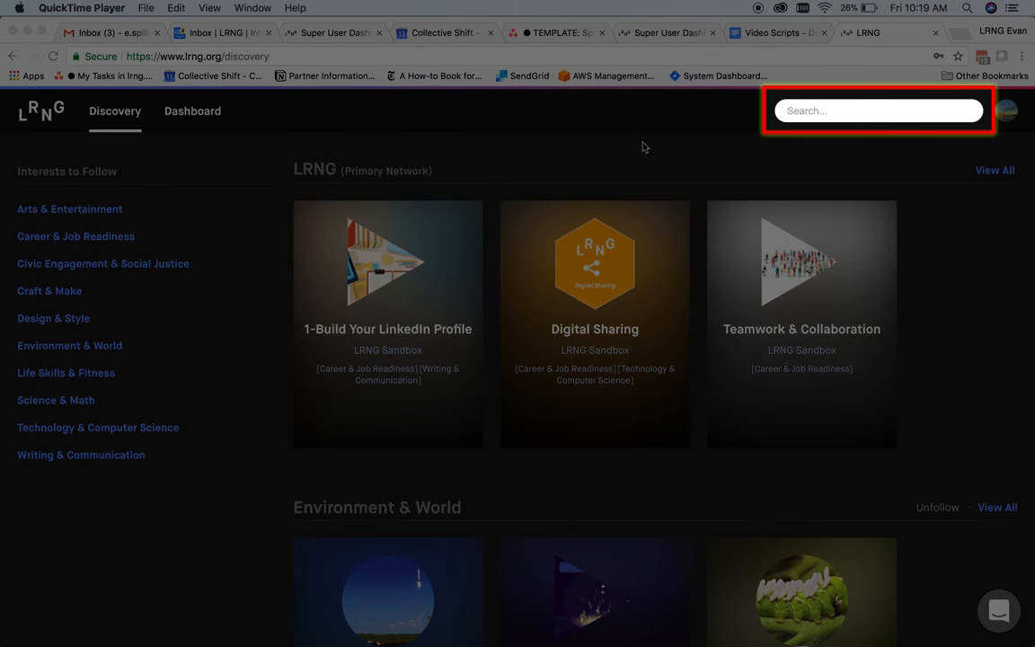
{"action": "type", "text": "professionalism"}
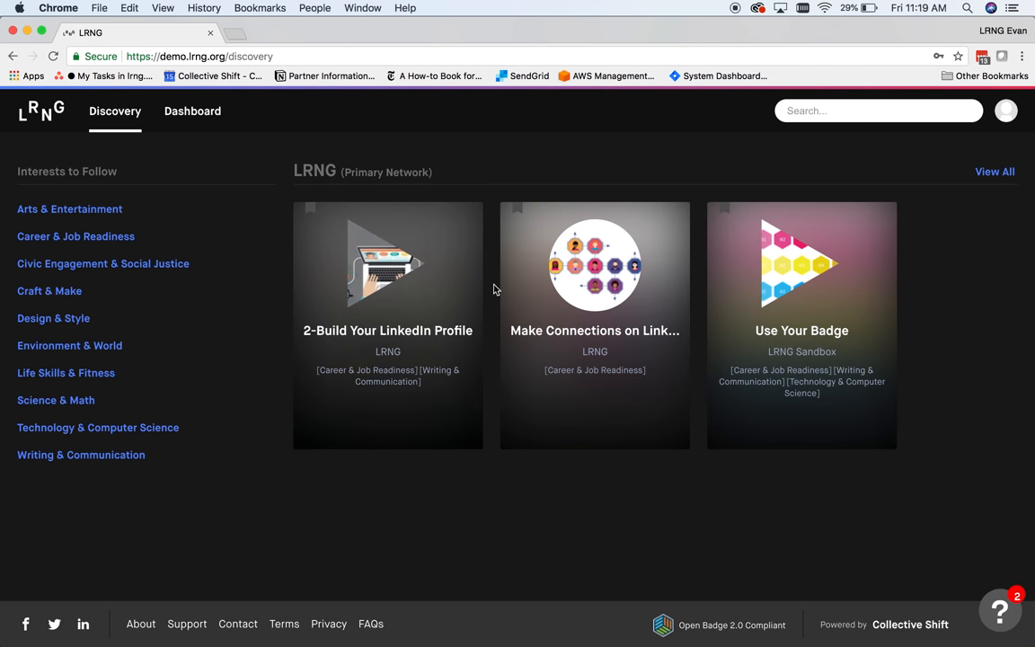
- Follow the Science & Math interest and return to the Discovery feed showing its playlist row
{"action": "left_click", "coordinate": [56, 399]}
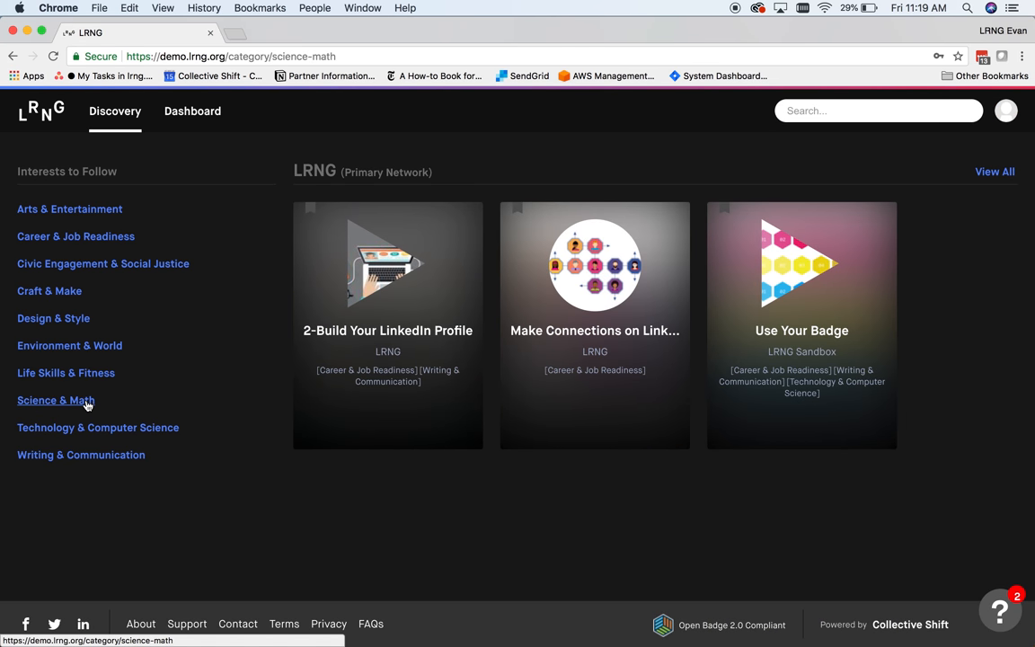
{"action": "left_click", "coordinate": [56, 399]}
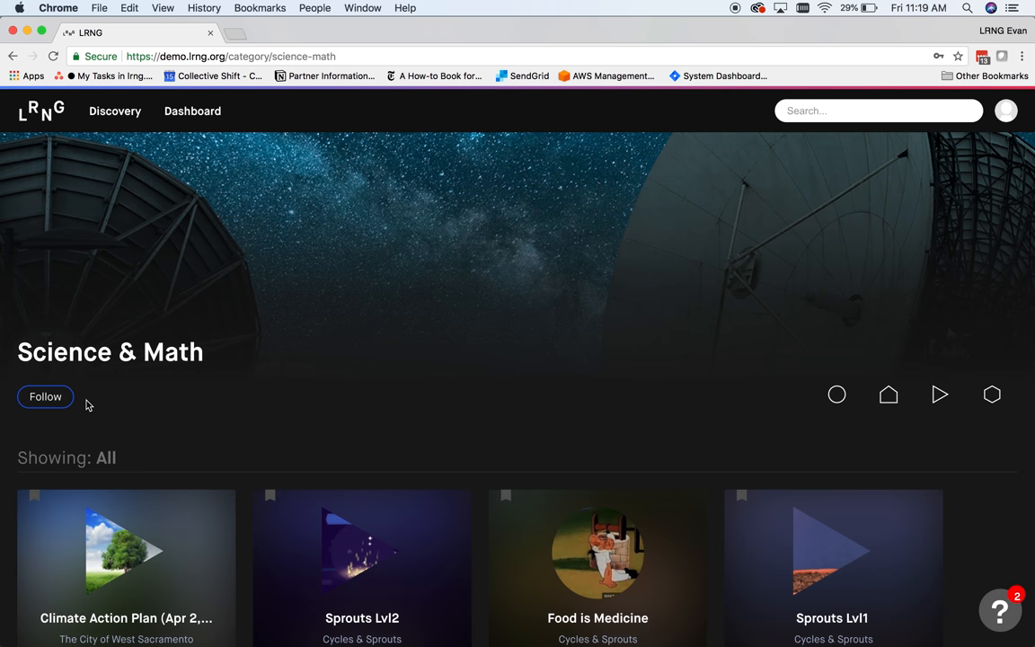
{"action": "left_click", "coordinate": [45, 397]}
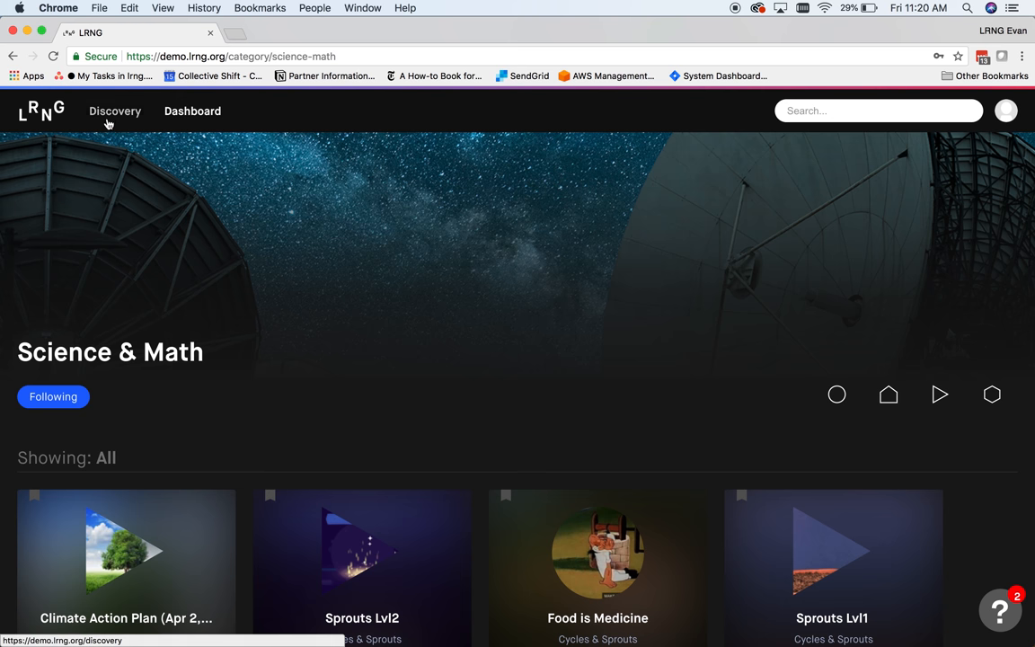
{"action": "left_click", "coordinate": [115, 112]}
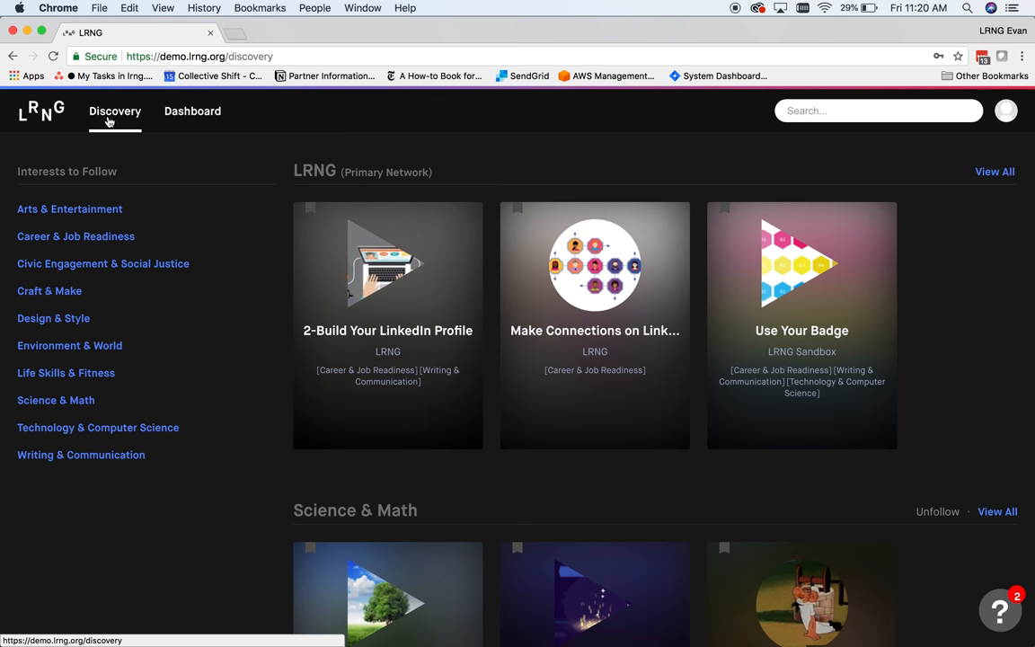
{"action": "mouse_move", "coordinate": [275, 451]}
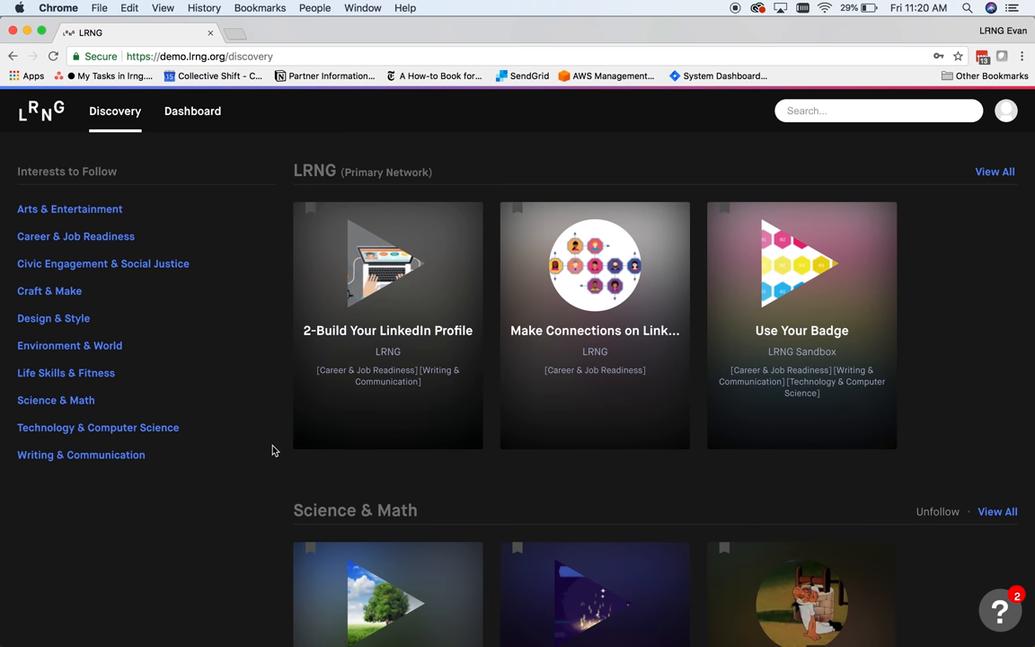
{"action": "scroll", "scroll_direction": "down", "scroll_amount": 3}
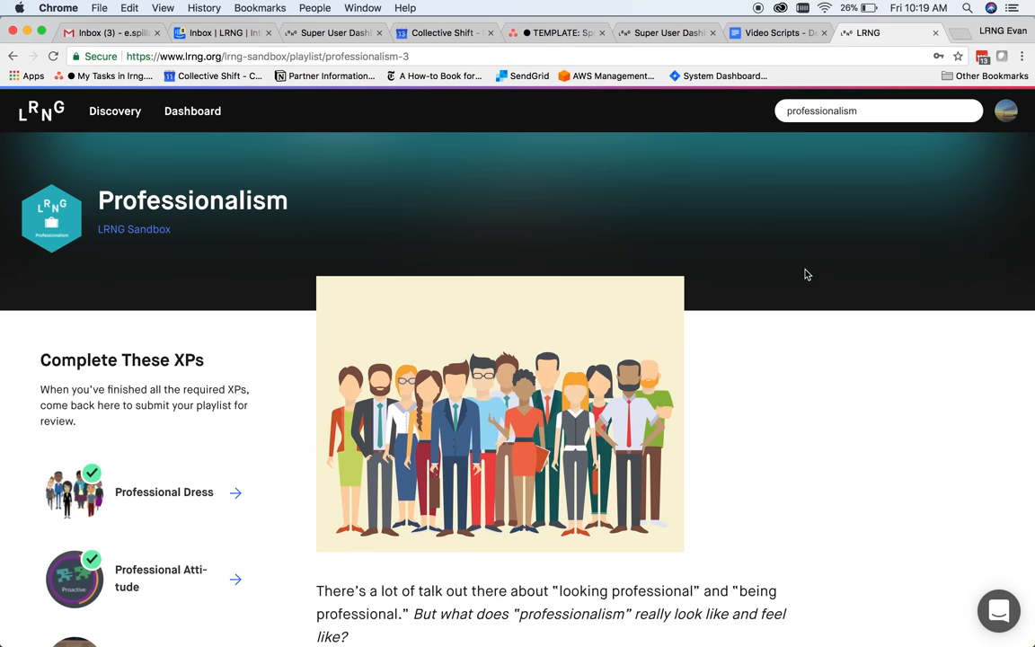
{"action": "mouse_move", "coordinate": [785, 312]}
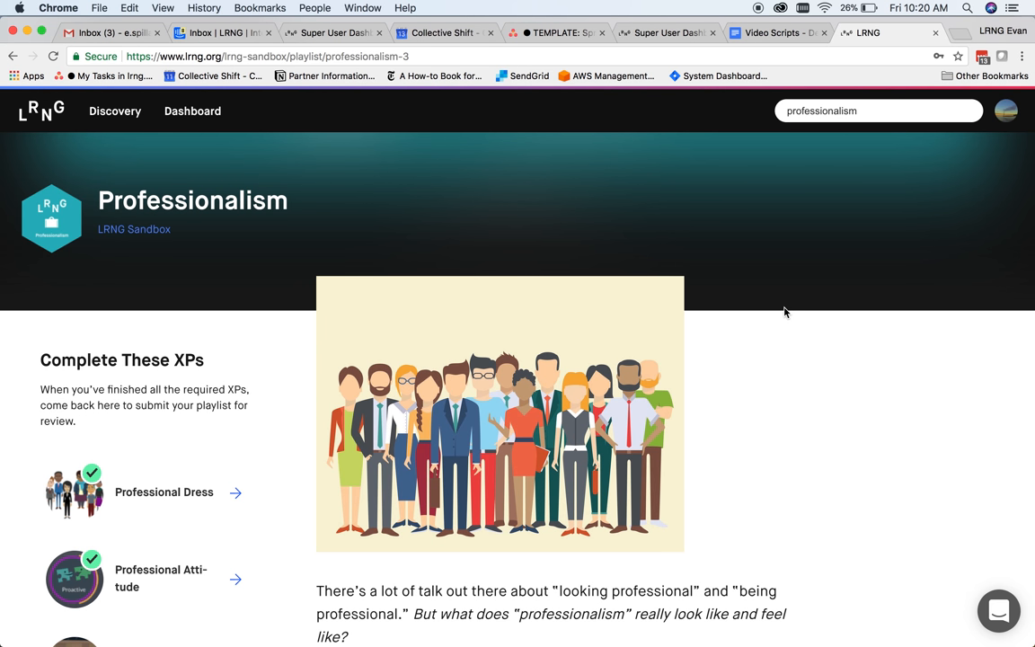
- Scroll through the Professionalism playlist's Complete These XPs list and badge
{"action": "scroll", "scroll_direction": "down", "scroll_amount": 3}
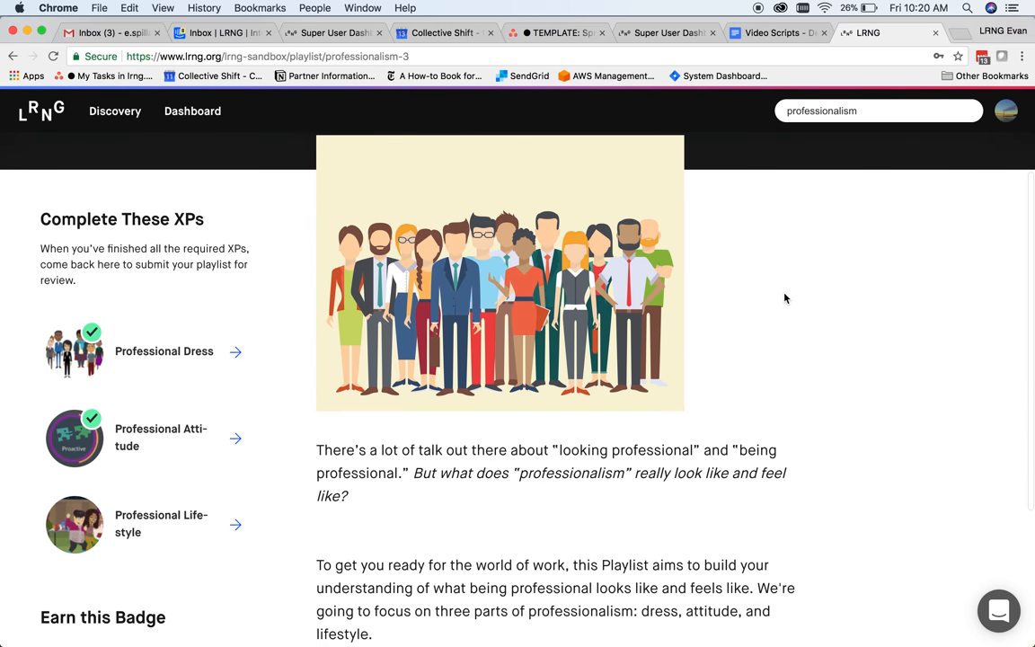
{"action": "scroll", "scroll_direction": "down", "scroll_amount": 3}
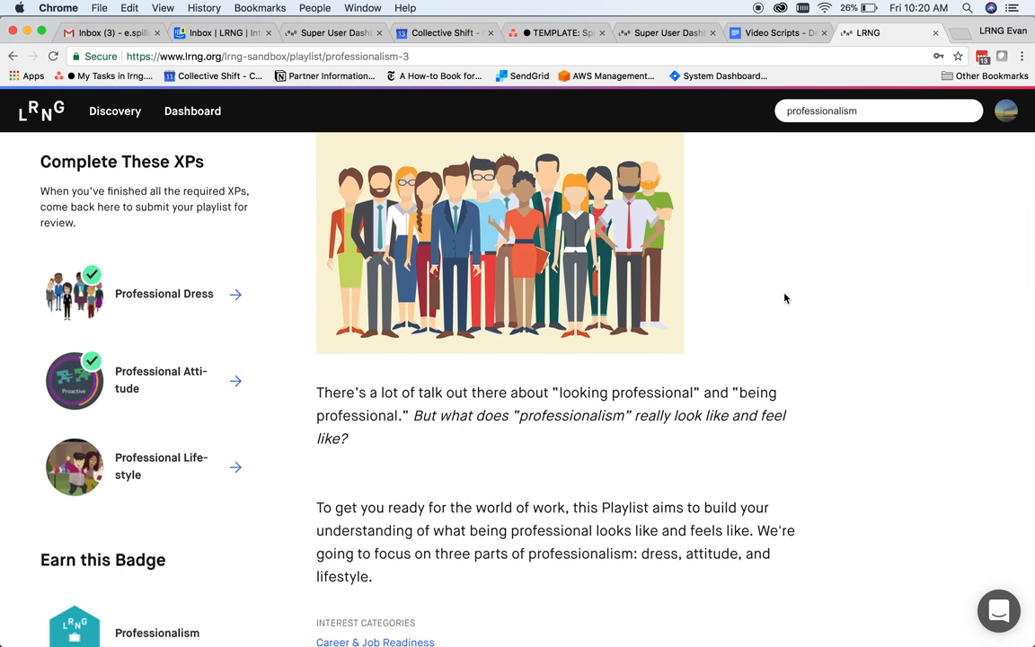
{"action": "scroll", "scroll_direction": "down", "scroll_amount": 3}
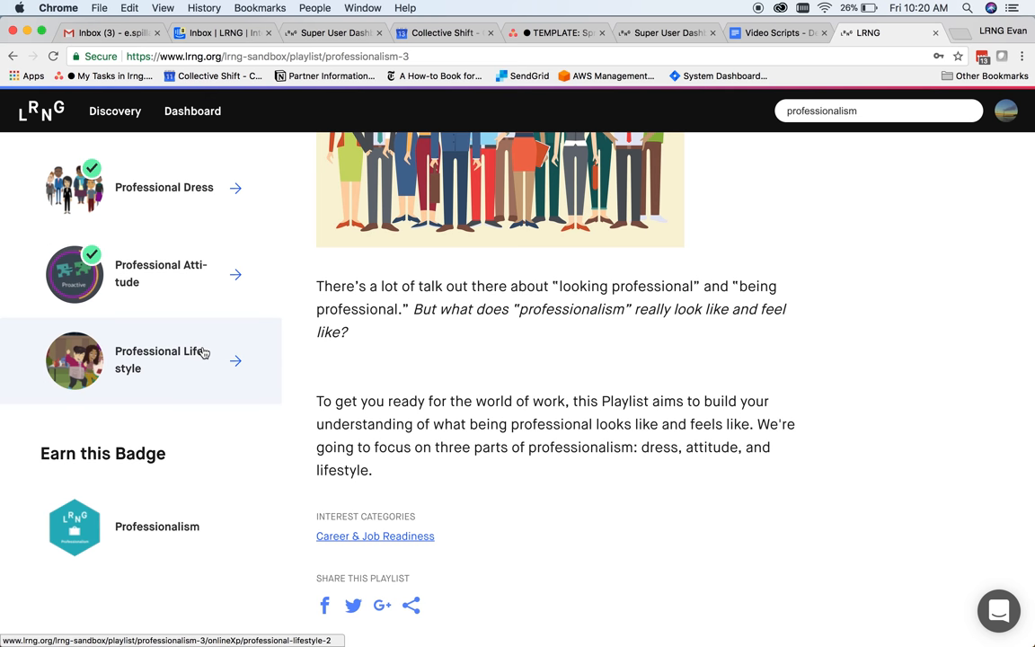
{"action": "left_click", "coordinate": [163, 359]}
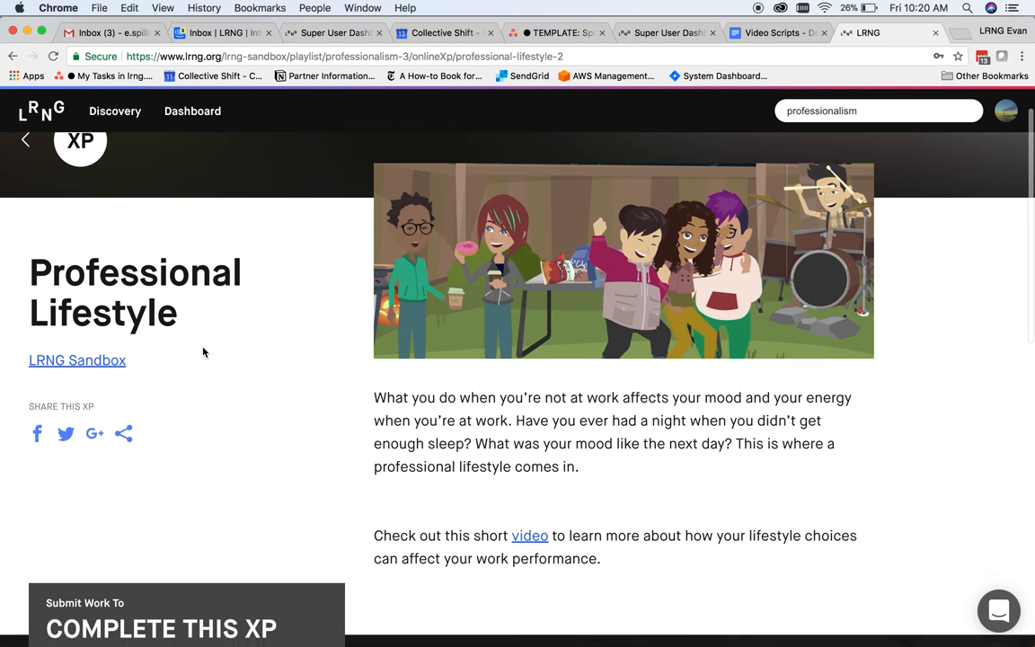
{"action": "scroll", "scroll_direction": "down", "scroll_amount": 3}
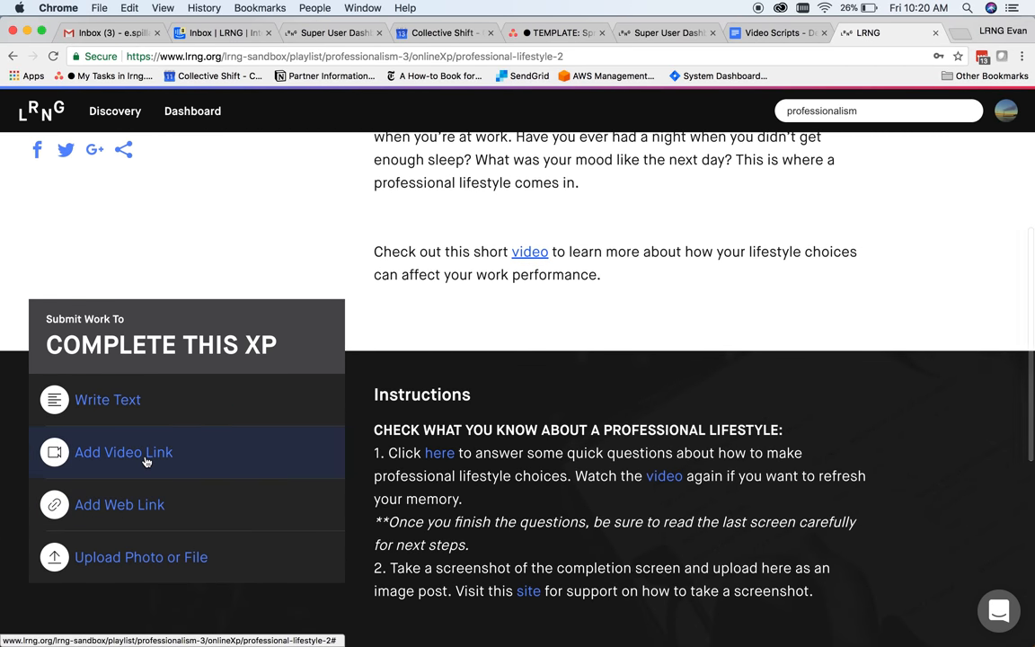
{"action": "left_click", "coordinate": [122, 453]}
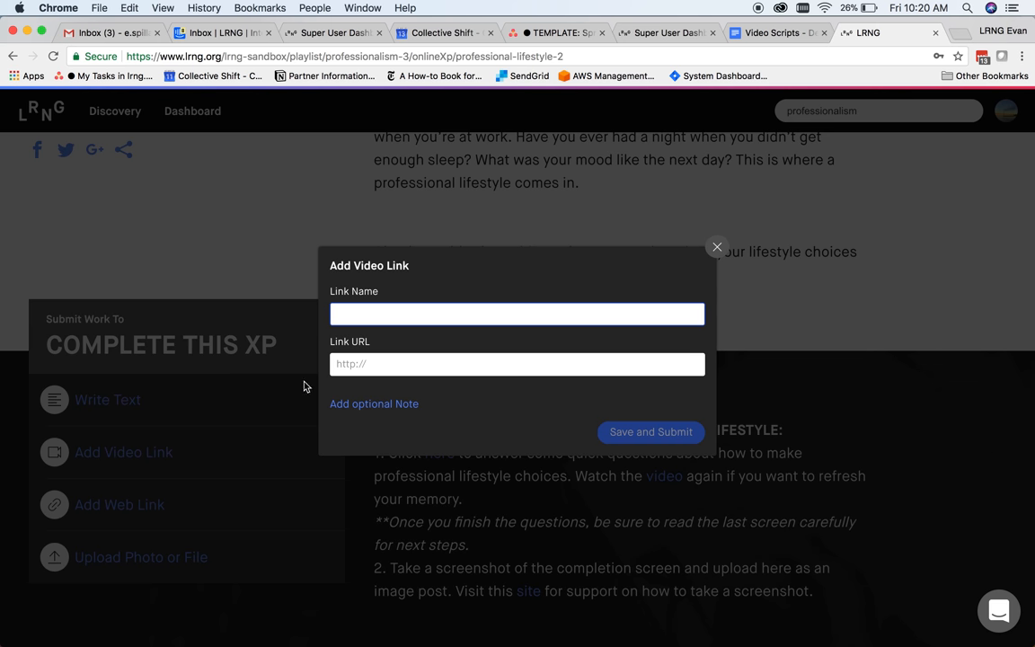
{"action": "left_click", "coordinate": [518, 313]}
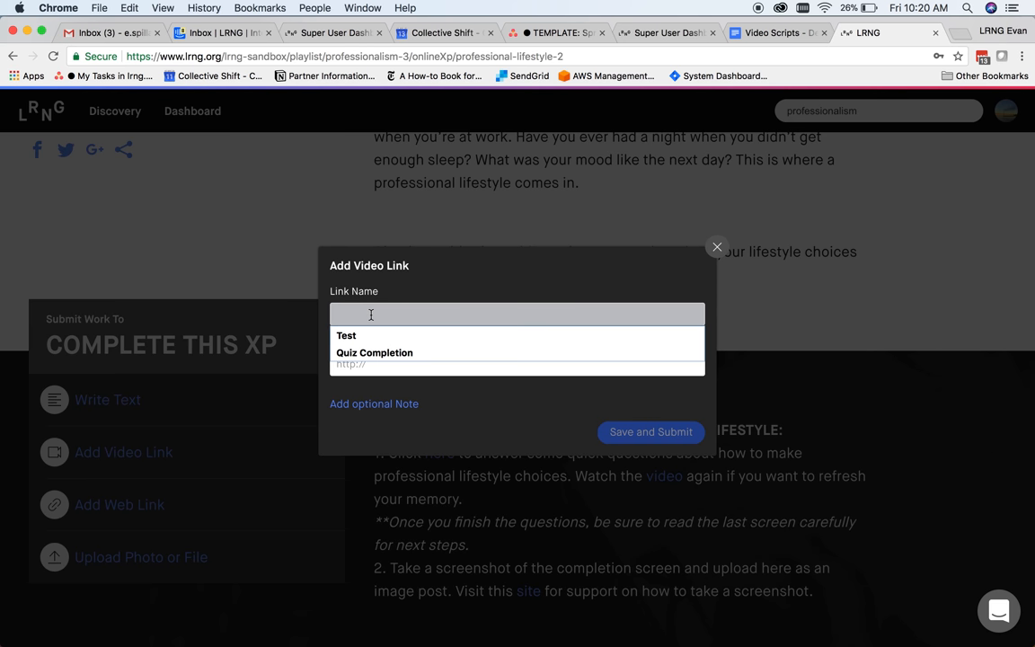
{"action": "type", "text": "My Quiz"}
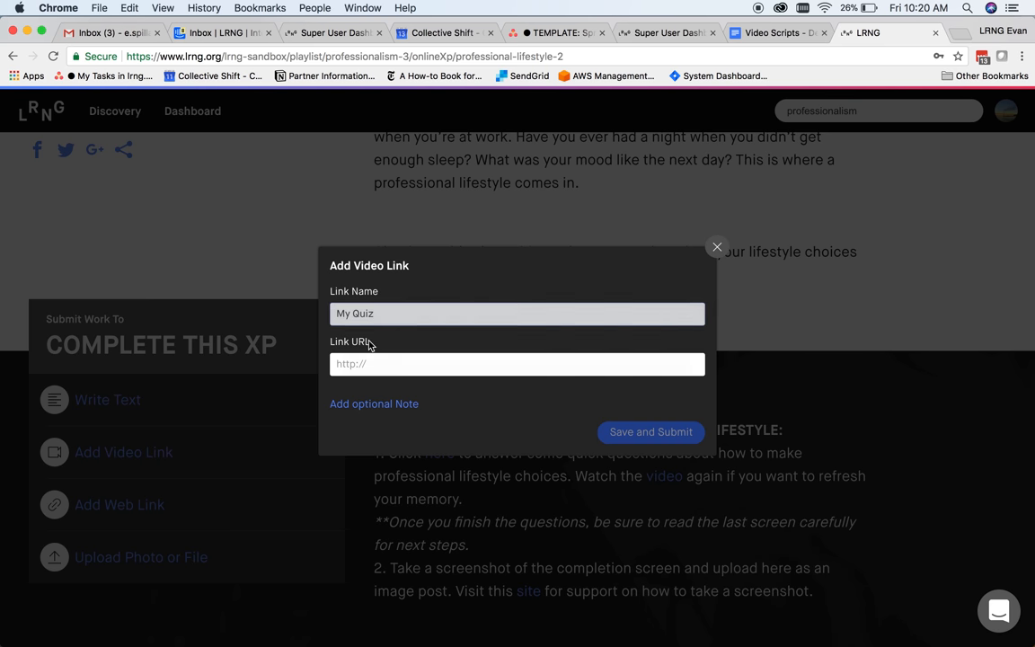
{"action": "type", "text": "https://vimeo.com/261153913"}
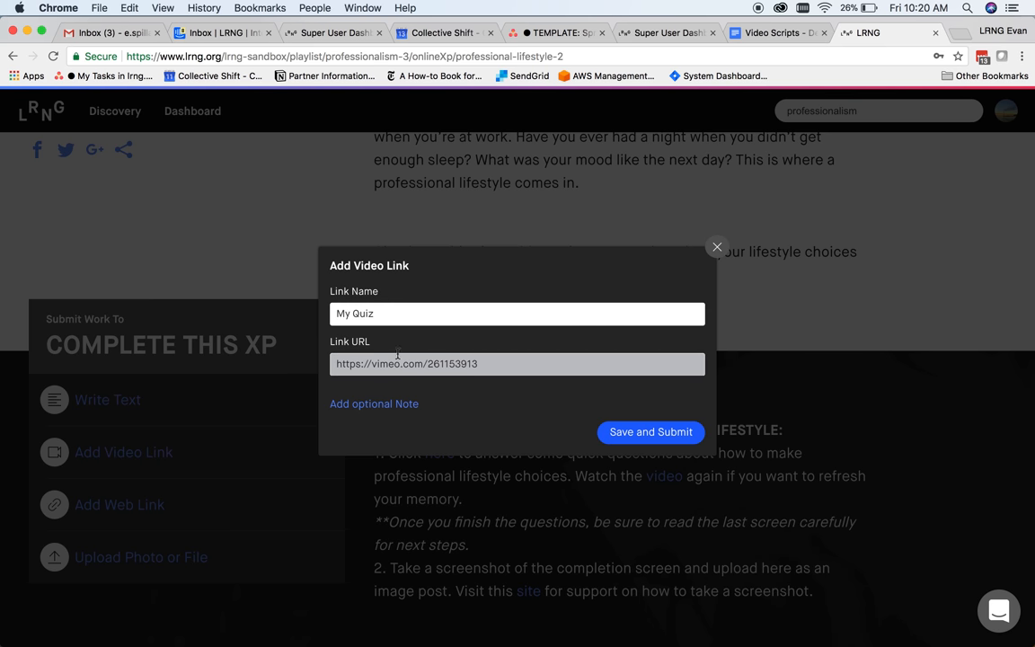
{"action": "left_click", "coordinate": [651, 431]}
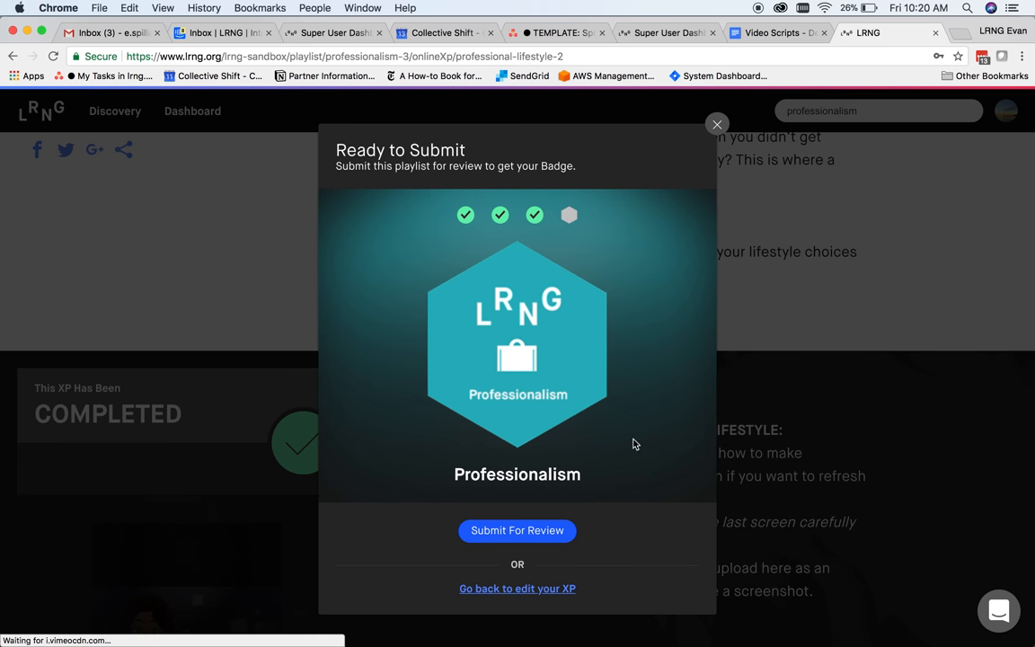
- Submit the Professionalism playlist for review and go to the dashboard
{"action": "left_click", "coordinate": [517, 530]}
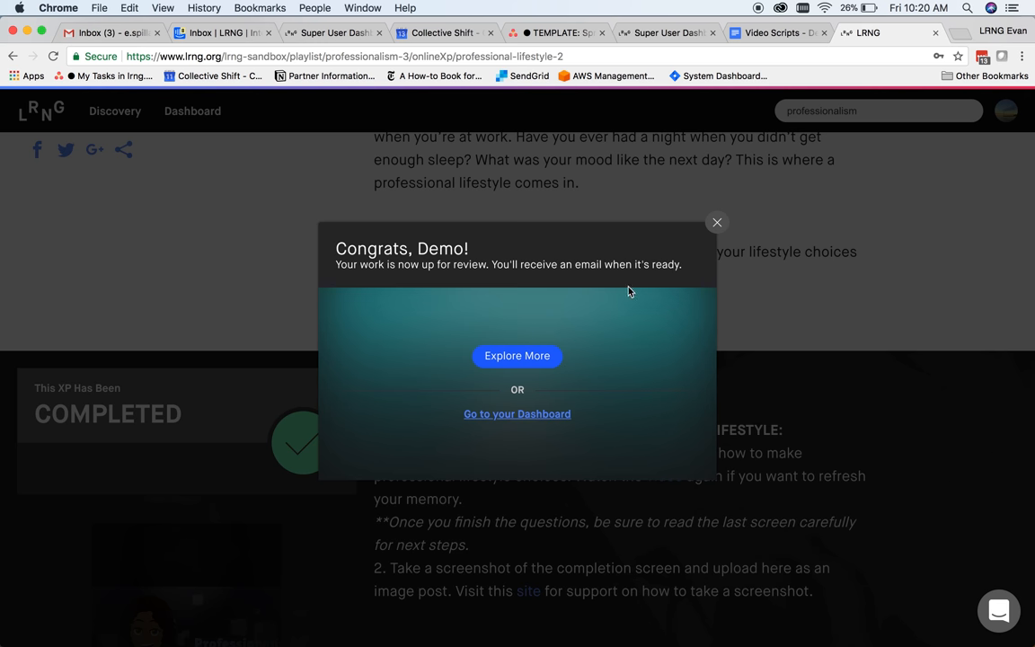
{"action": "left_click", "coordinate": [717, 223]}
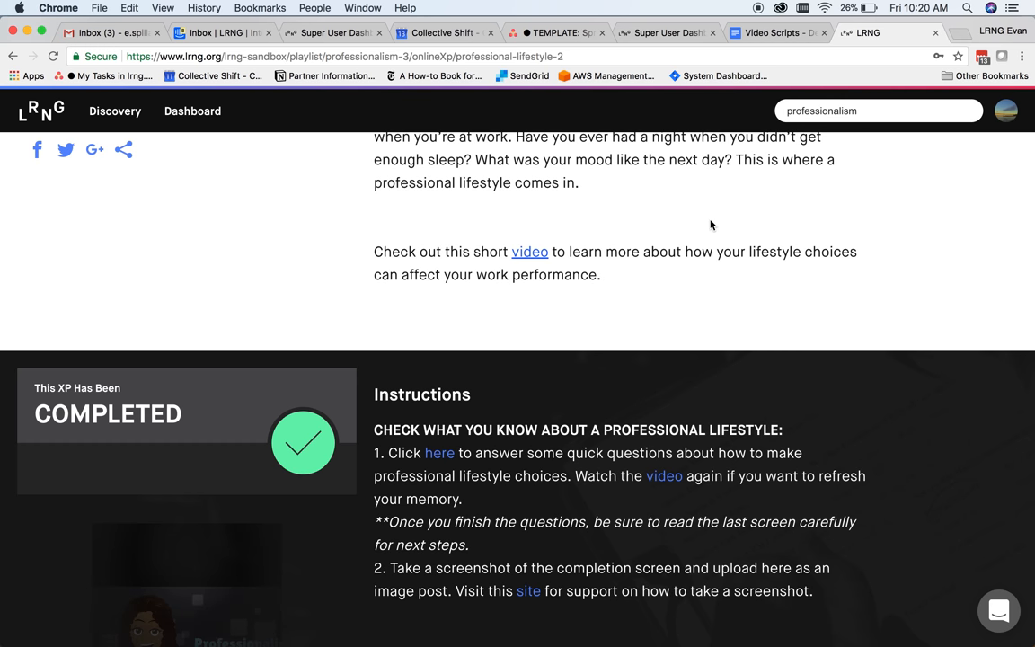
{"action": "left_click", "coordinate": [192, 112]}
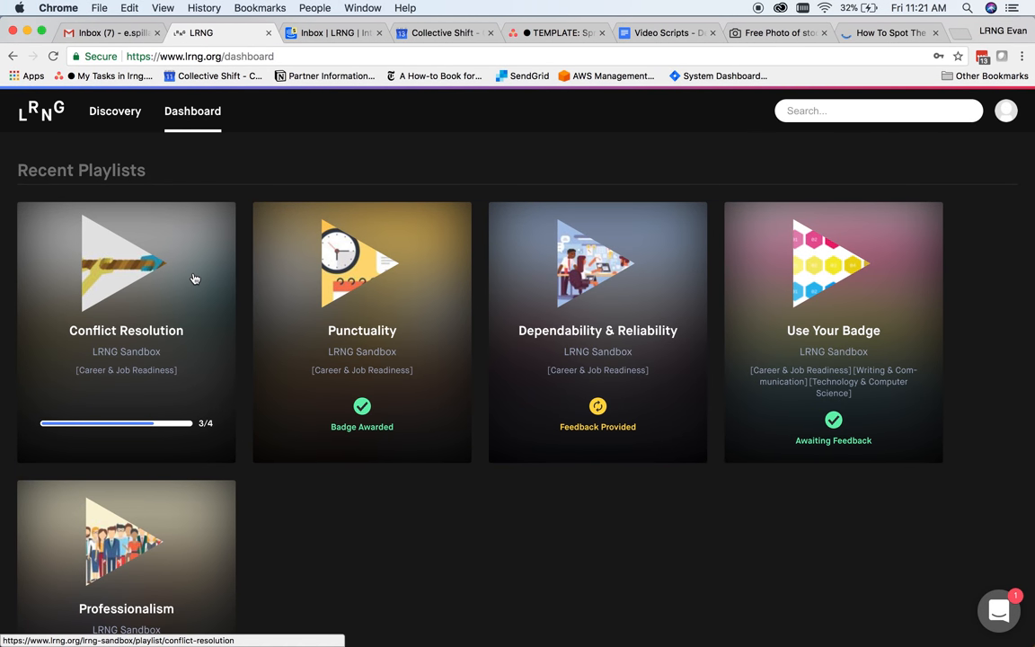
- Review the Conflict Resolution playlist's progress, then return to the dashboard
{"action": "left_click", "coordinate": [126, 279]}
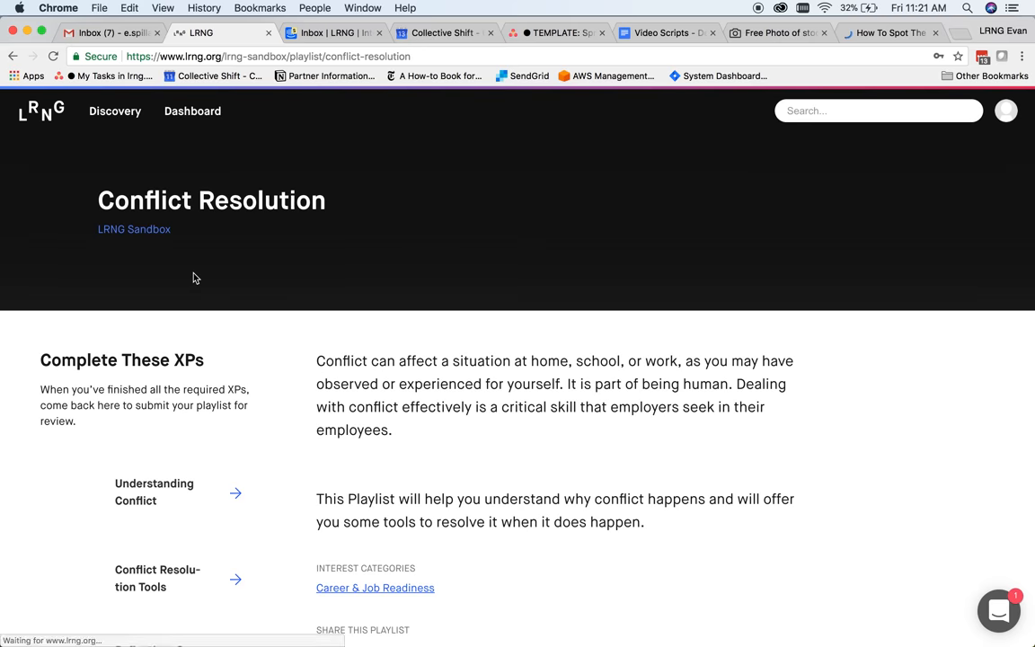
{"action": "scroll", "scroll_direction": "down", "scroll_amount": 3}
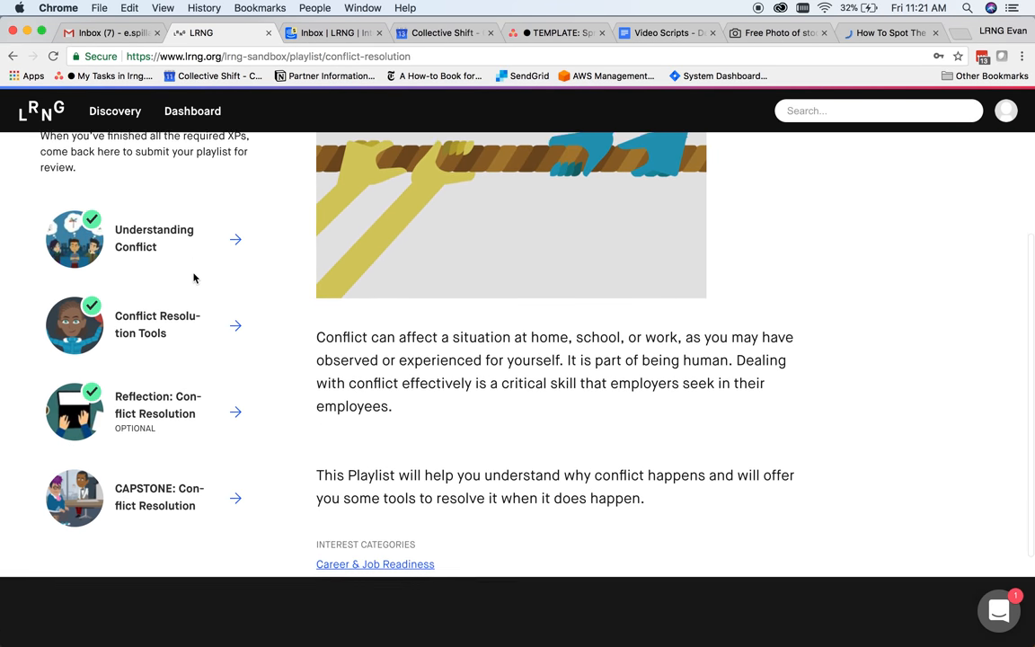
{"action": "left_click", "coordinate": [193, 112]}
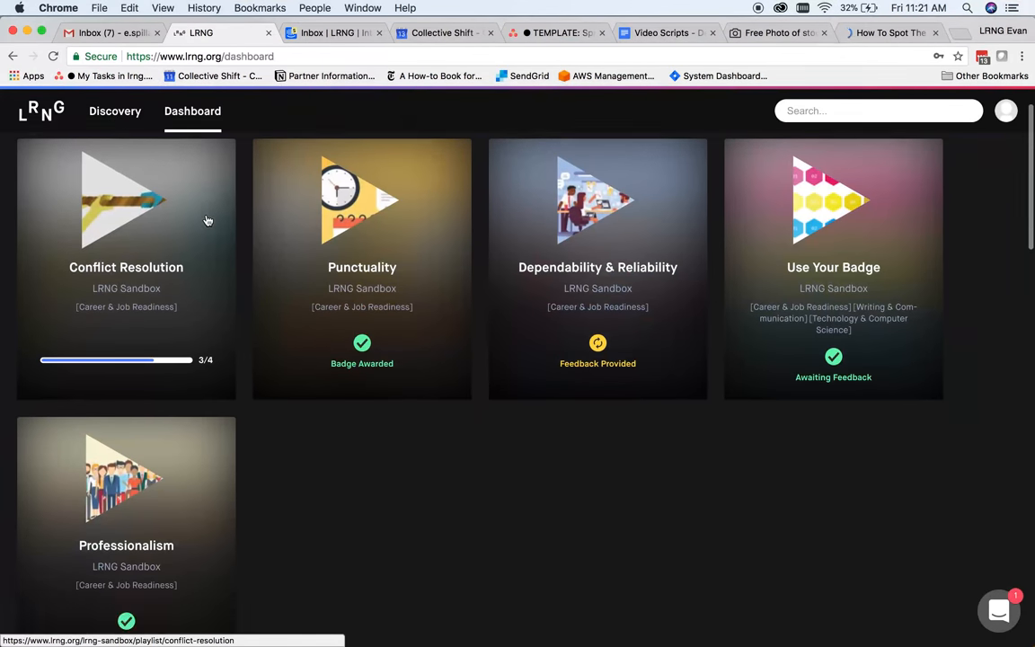
{"action": "scroll", "scroll_direction": "down", "scroll_amount": 3}
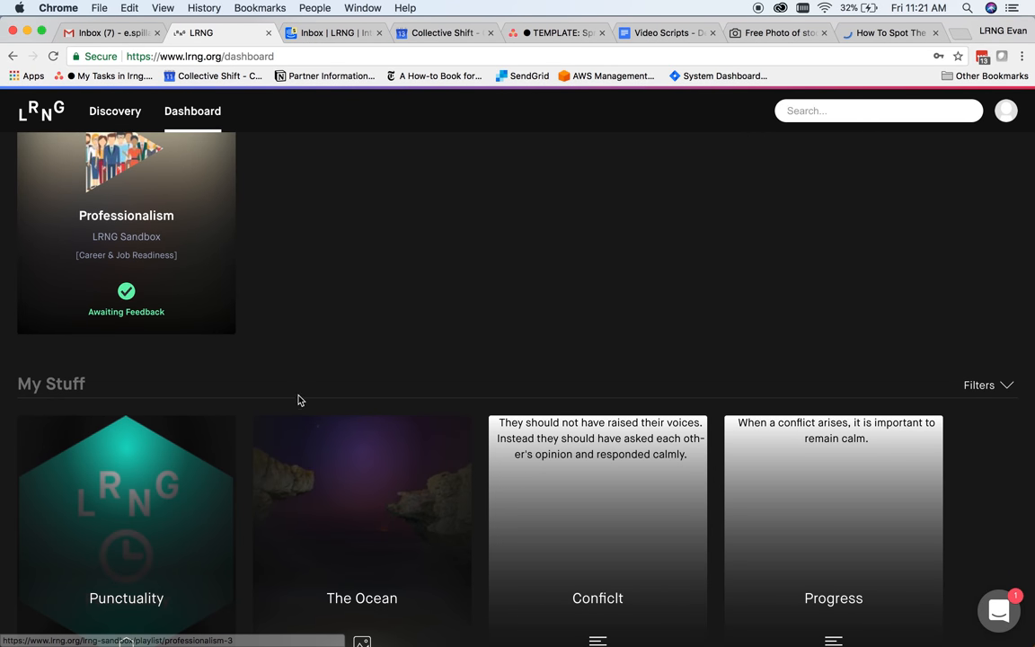
{"action": "left_click", "coordinate": [362, 518]}
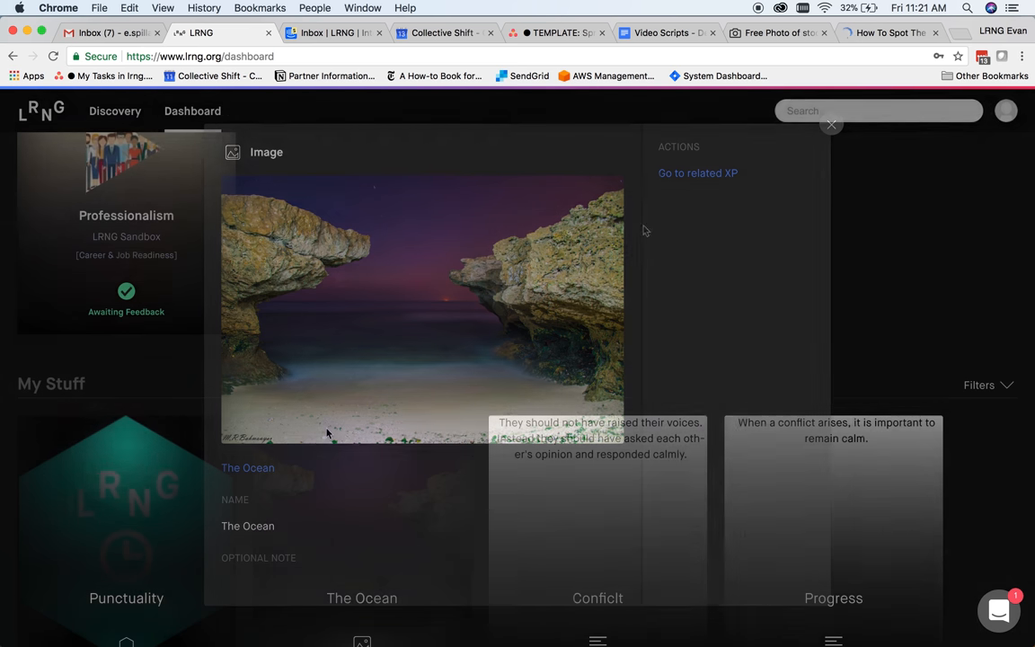
{"action": "left_click", "coordinate": [830, 124]}
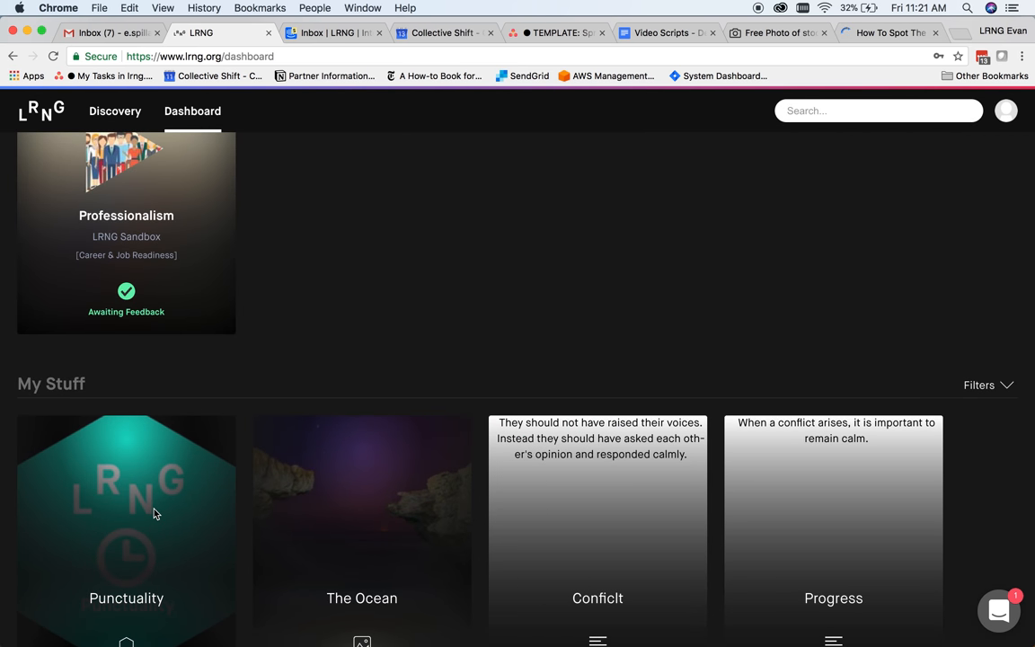
- View the Punctuality badge details and its full badge page with criteria and sharing links
{"action": "left_click", "coordinate": [126, 504]}
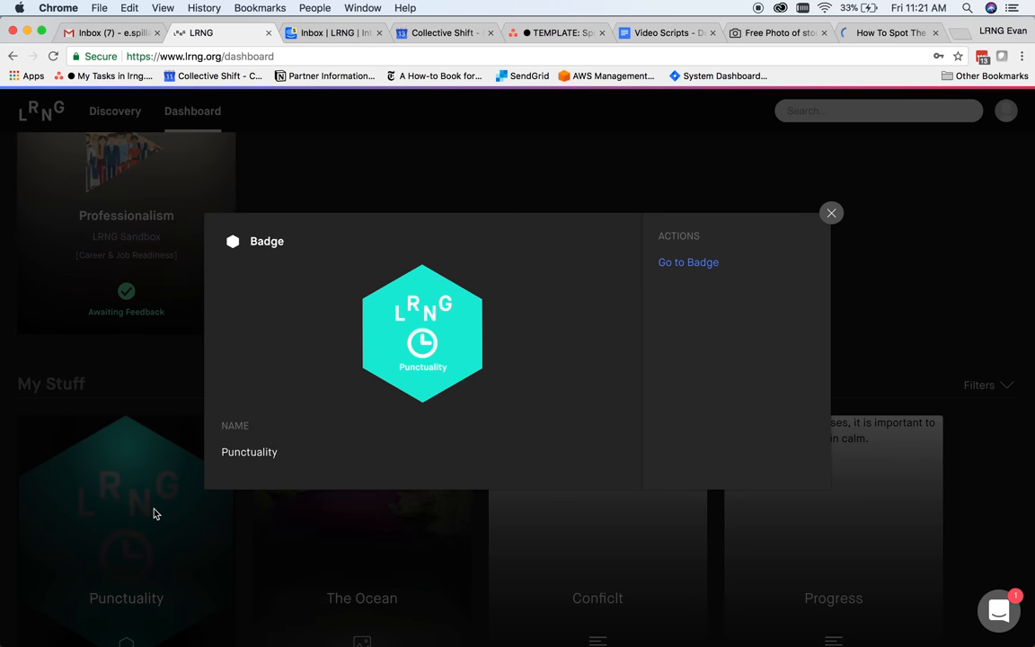
{"action": "left_click", "coordinate": [688, 262]}
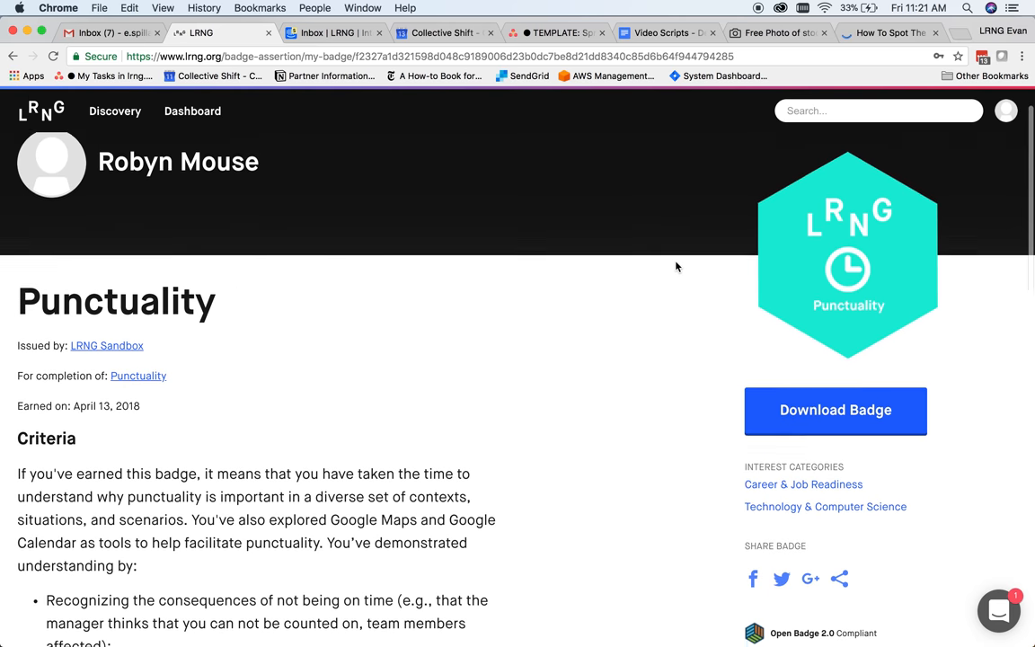
{"action": "scroll", "scroll_direction": "down", "scroll_amount": 3}
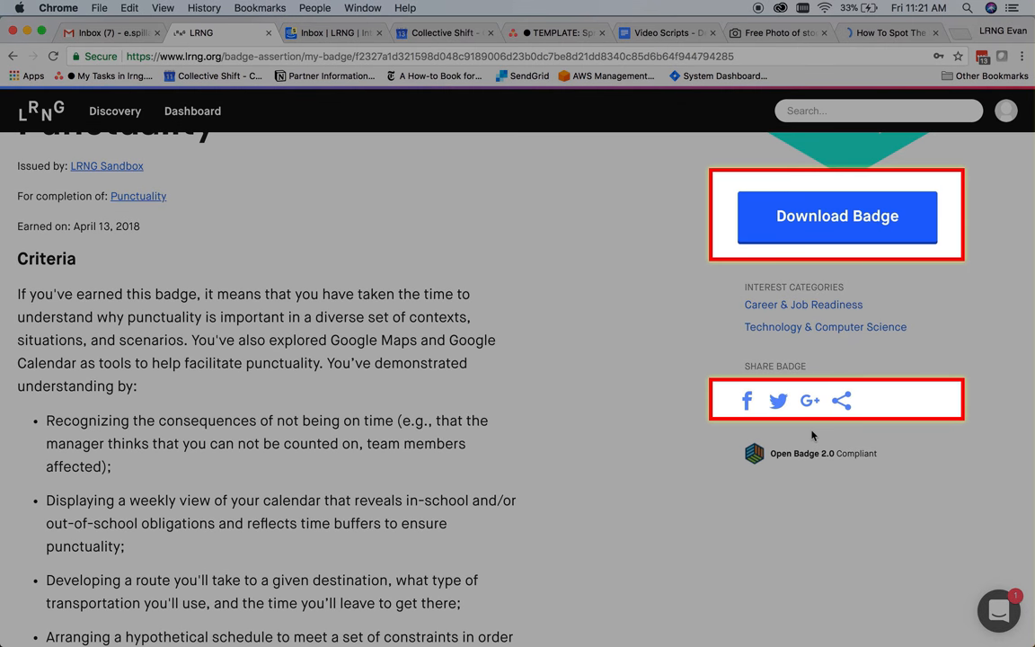